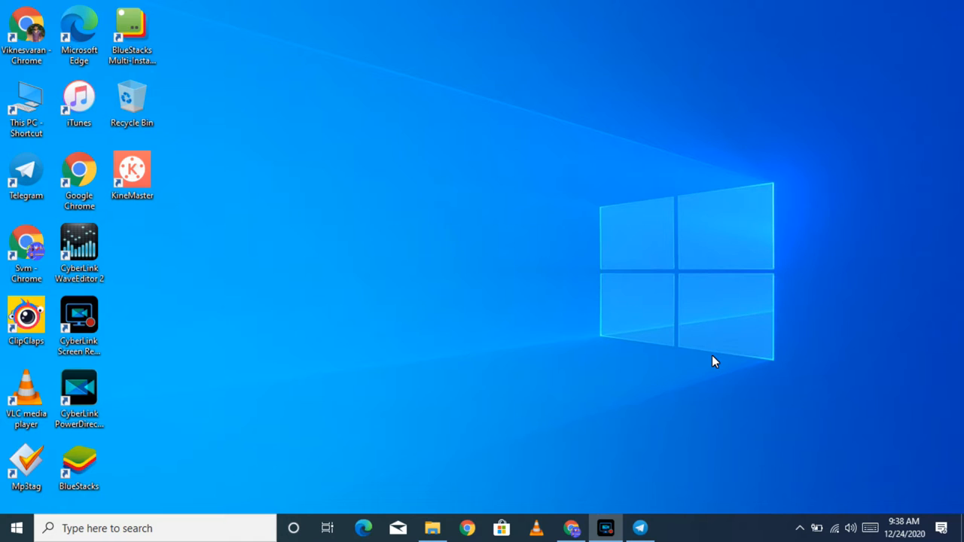
mouse_move(49, 148)
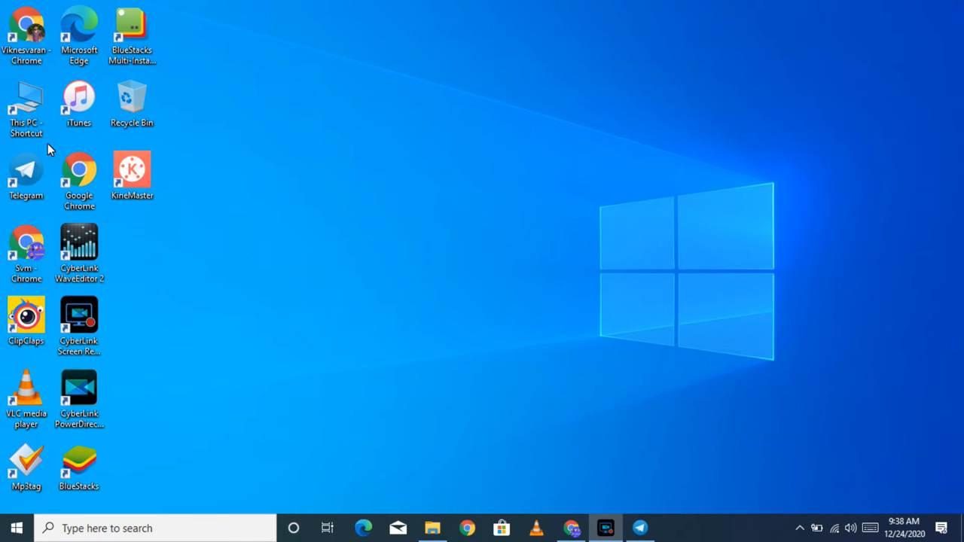
mouse_move(314, 204)
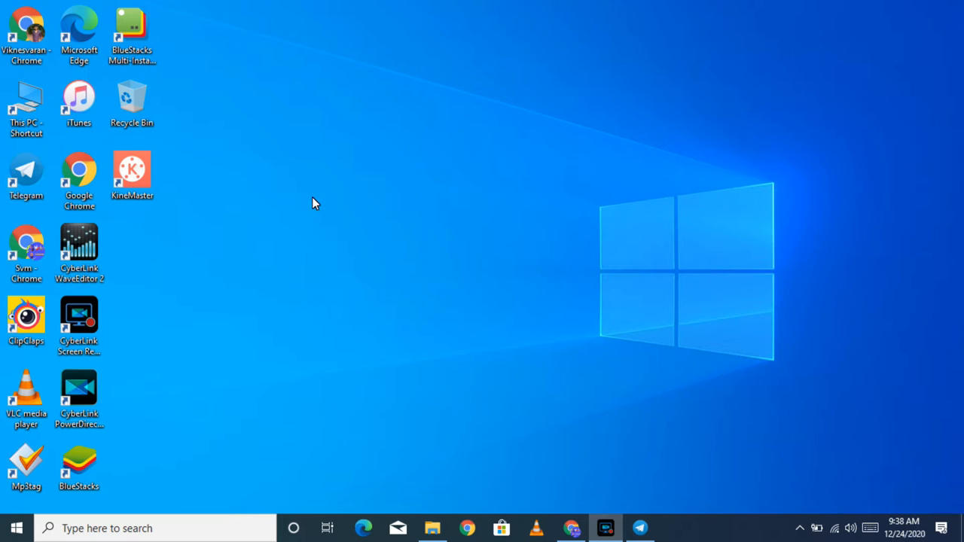
mouse_move(327, 211)
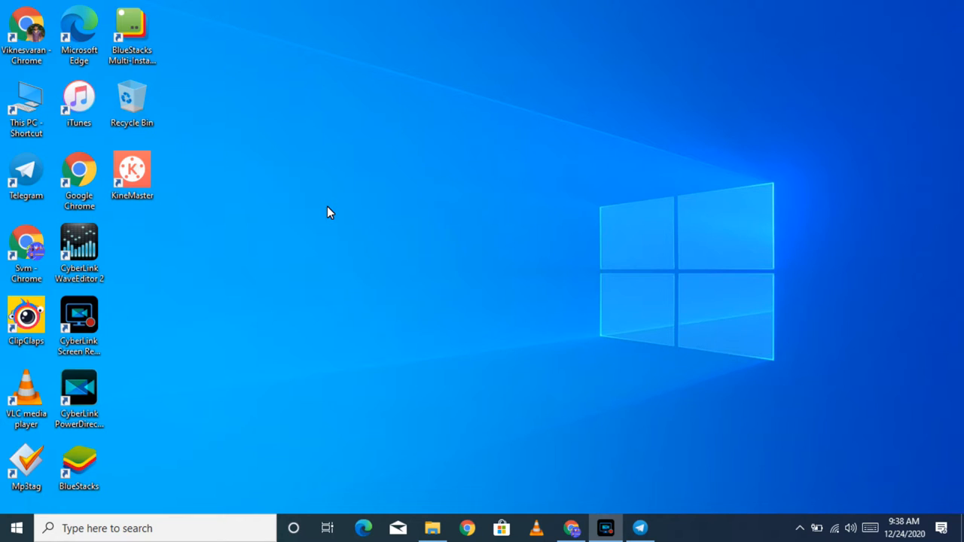
mouse_move(713, 361)
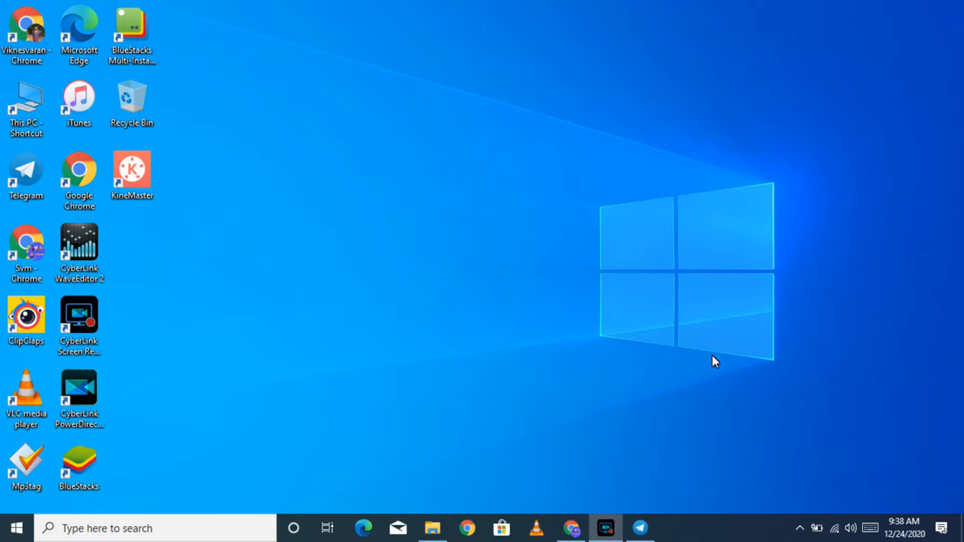
mouse_move(47, 228)
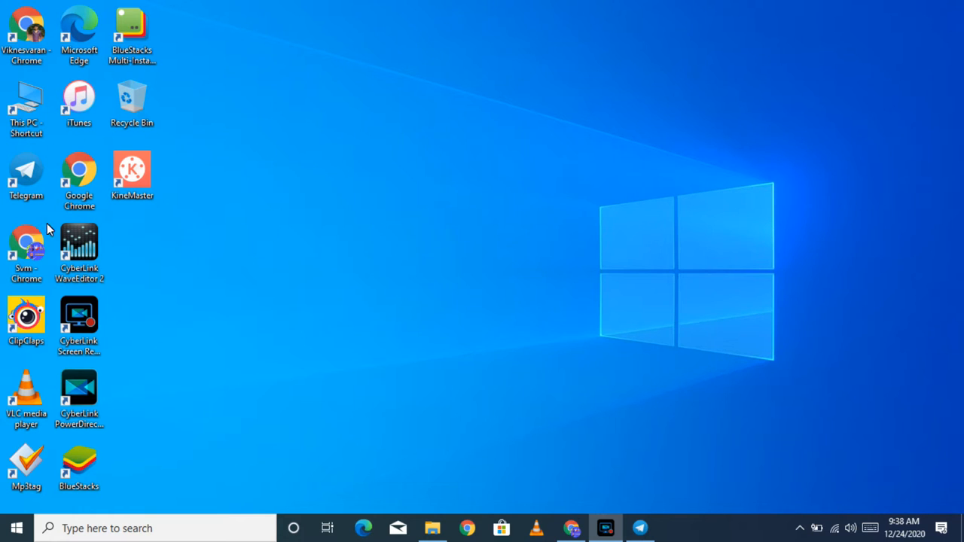
mouse_move(314, 204)
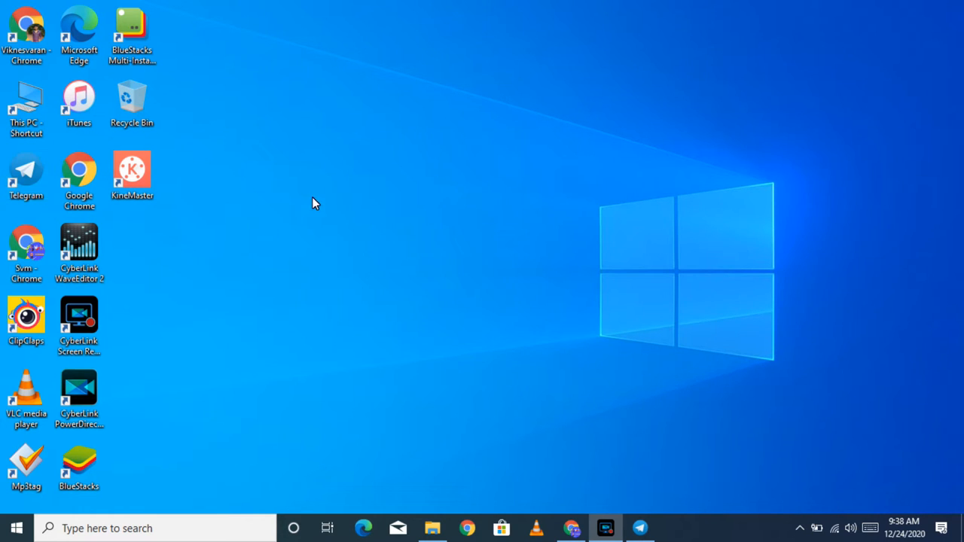
mouse_move(327, 210)
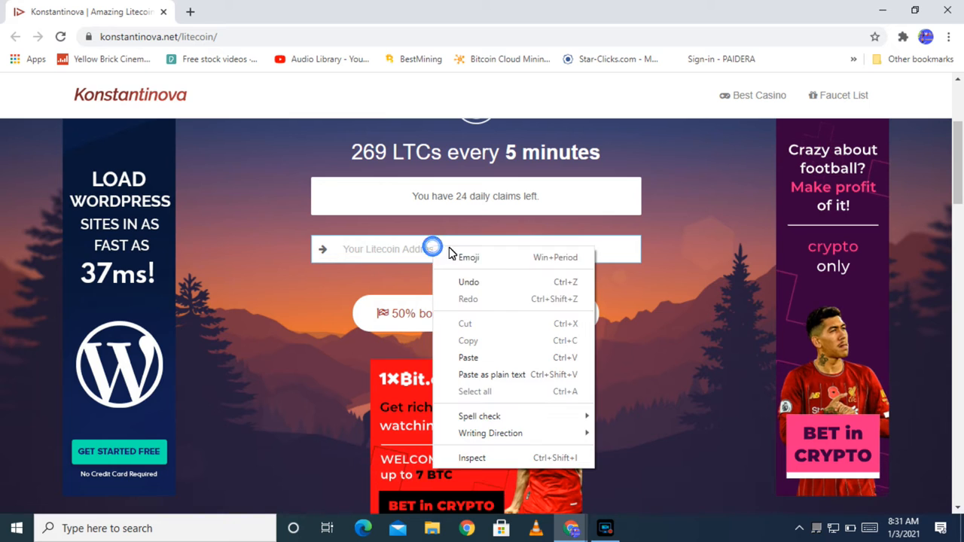
Step: Paste the Litecoin wallet address into the address field and log in
click(467, 357)
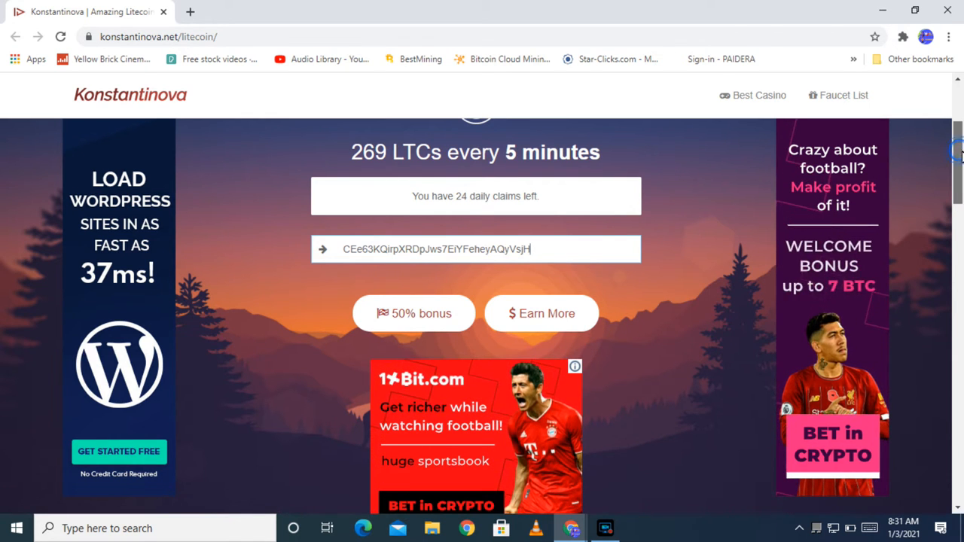
scroll(down, 3)
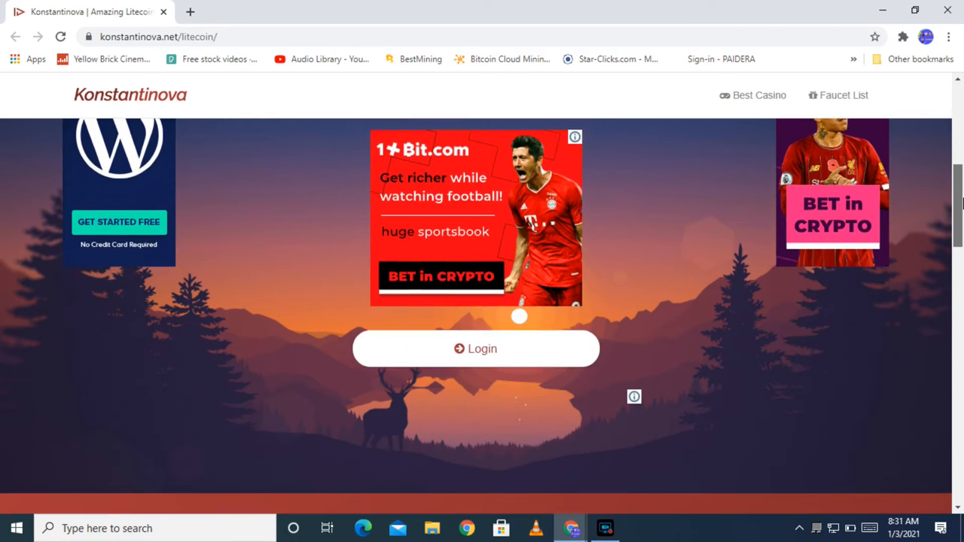
scroll(down, 3)
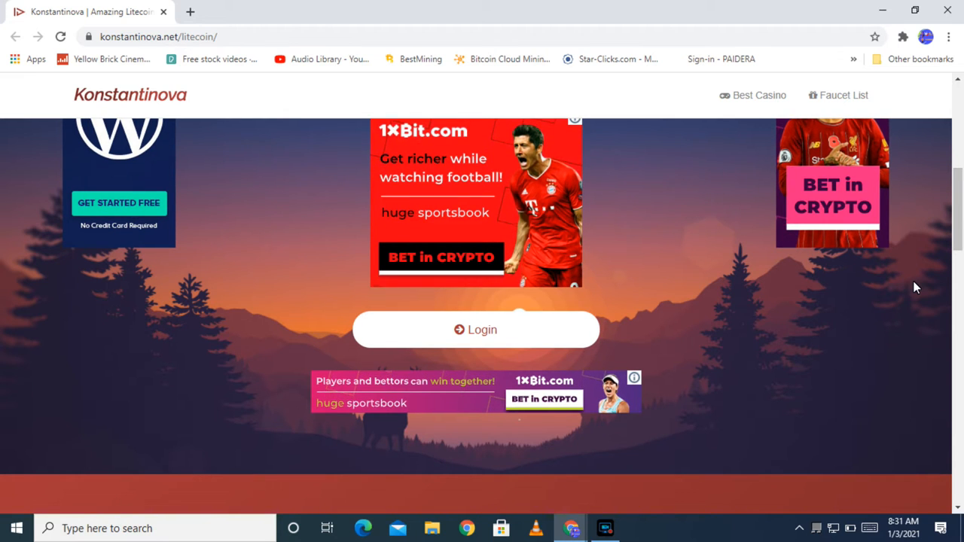
click(476, 329)
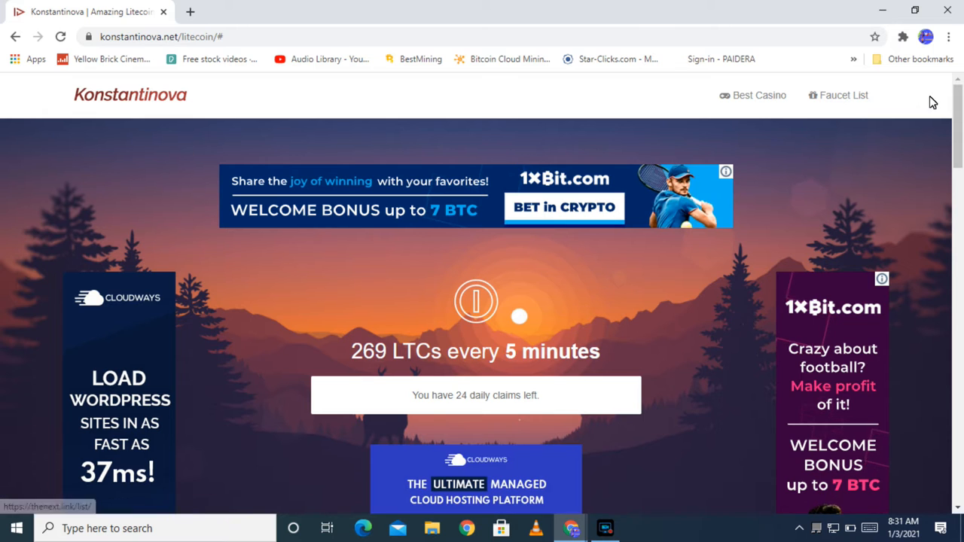
Step: Tick the hCaptcha 'I am human' checkbox to open the motorbus image puzzle
scroll(down, 3)
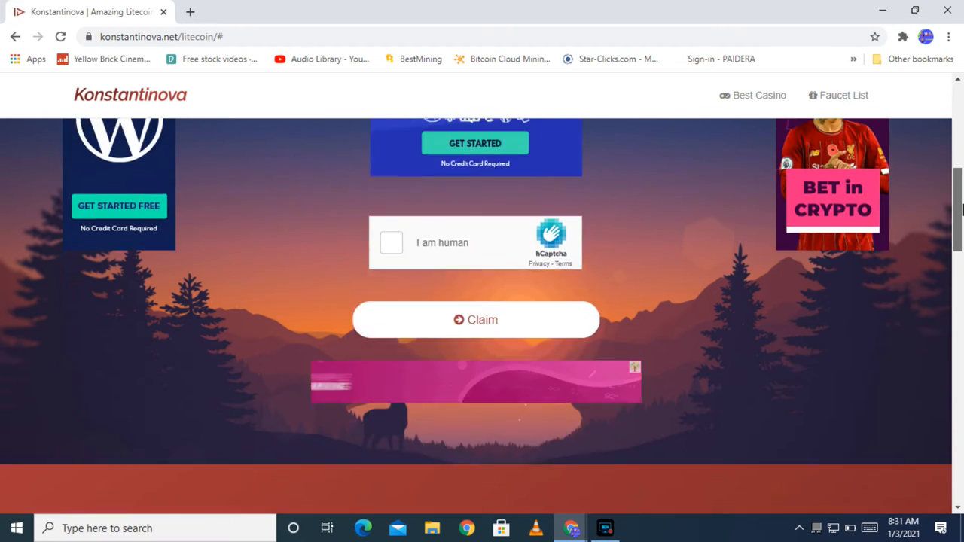
scroll(down, 3)
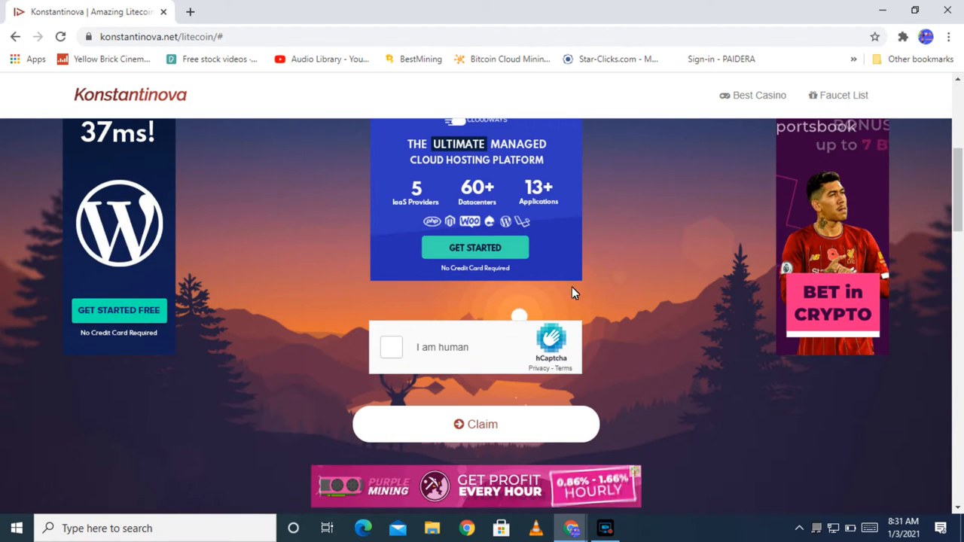
mouse_move(315, 292)
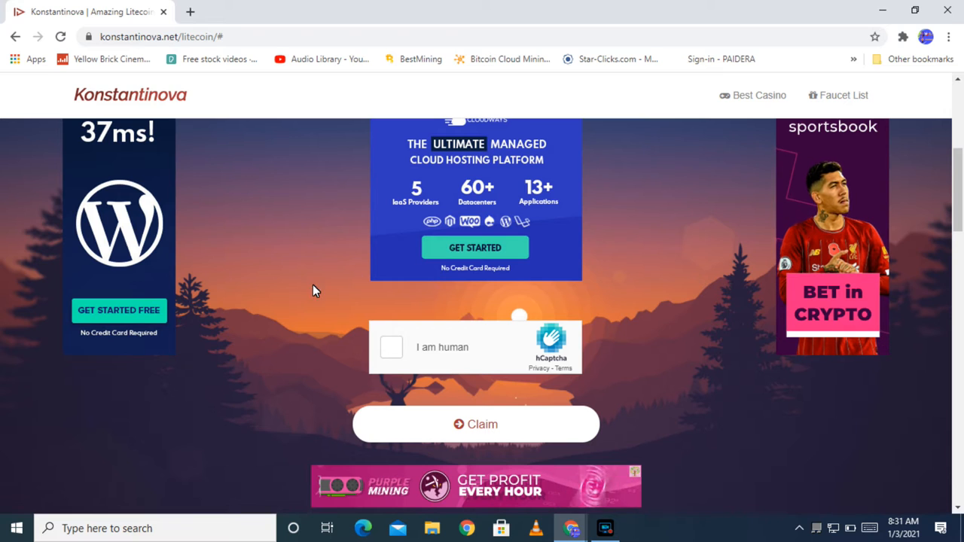
mouse_move(294, 323)
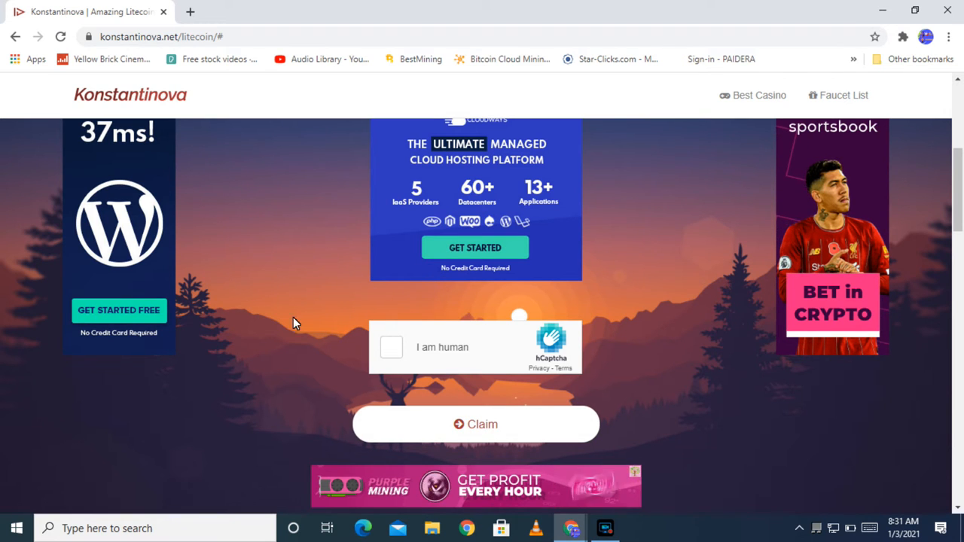
click(391, 347)
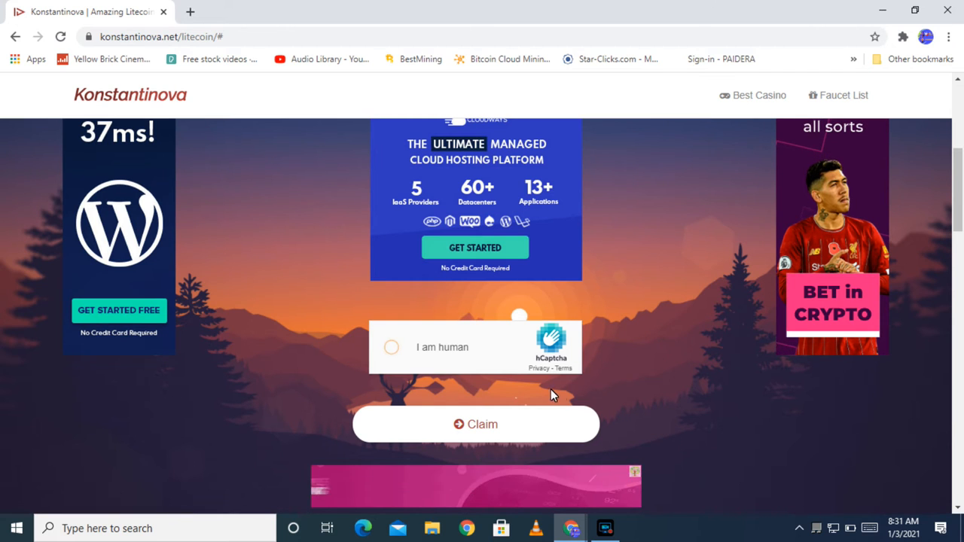
click(391, 347)
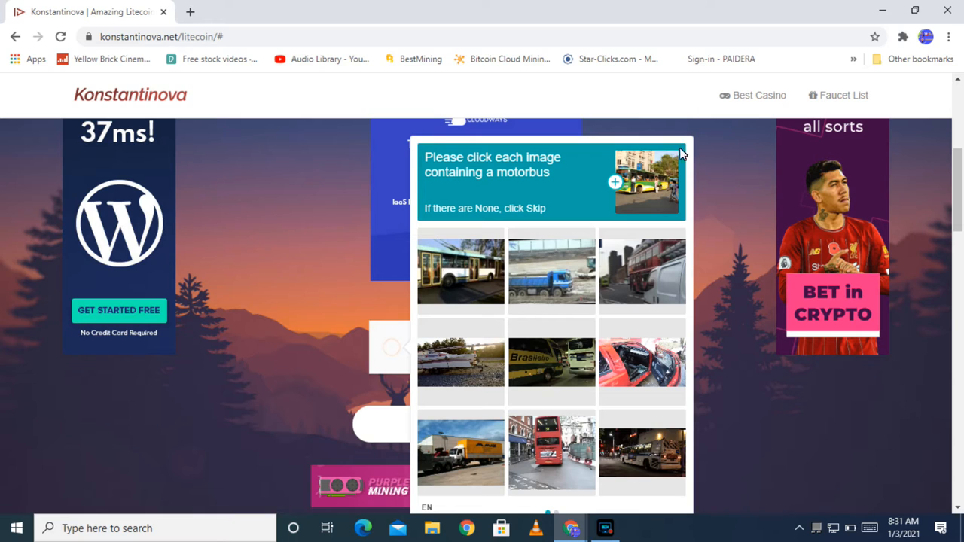
mouse_move(595, 445)
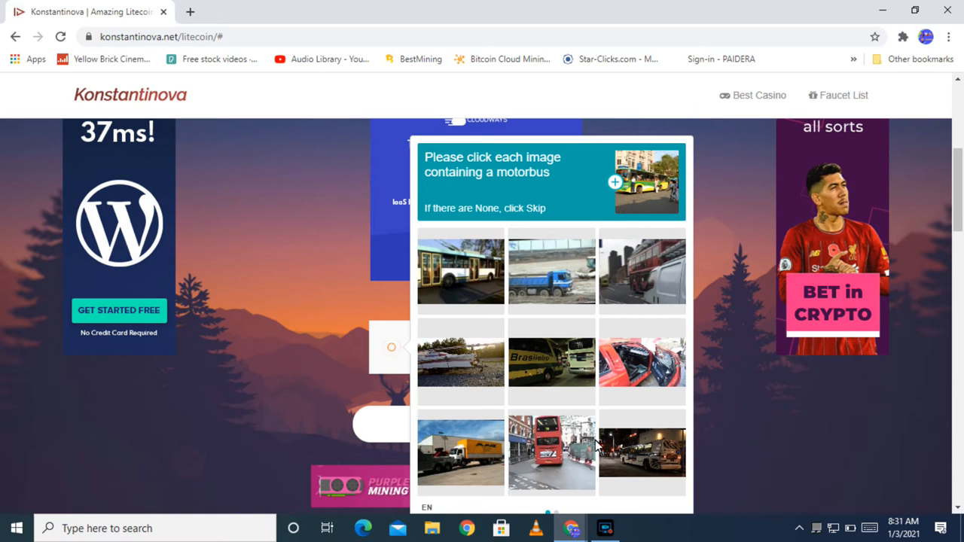
mouse_move(462, 371)
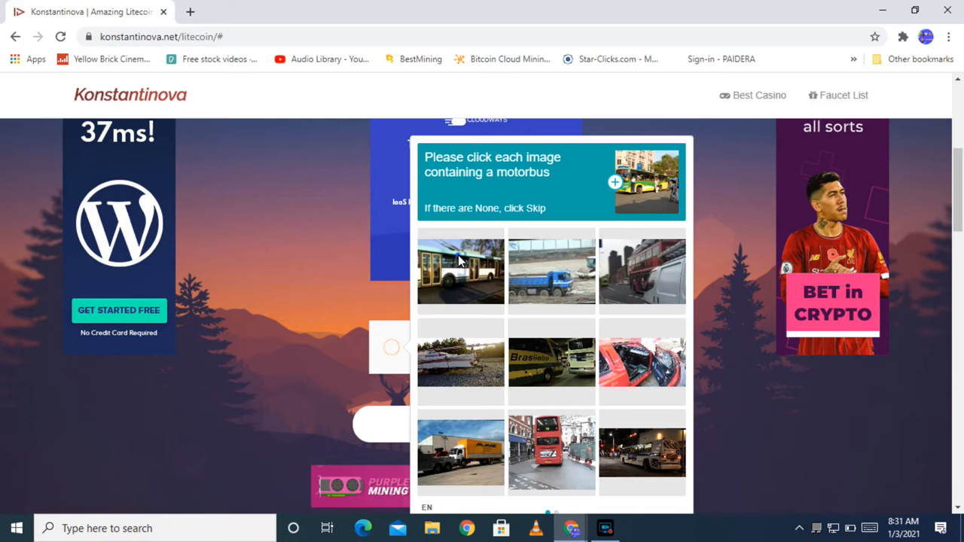
Step: Select the two motorbus images, submit the challenge, then submit the Litecoin claim
click(460, 272)
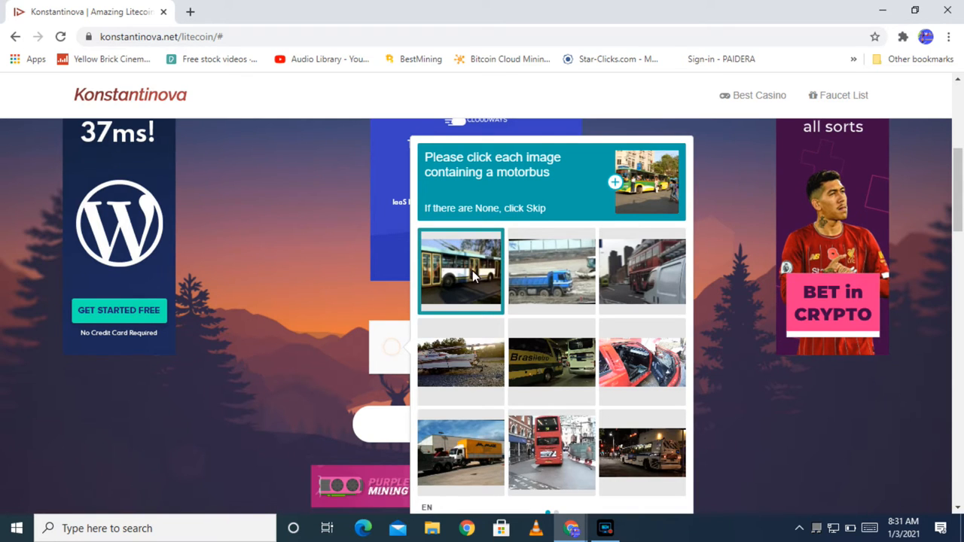
click(641, 271)
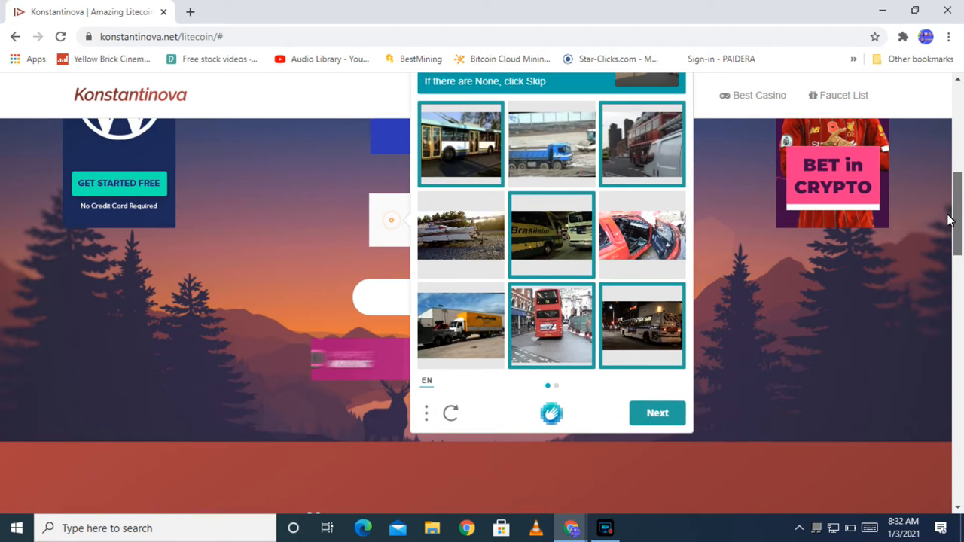
click(656, 413)
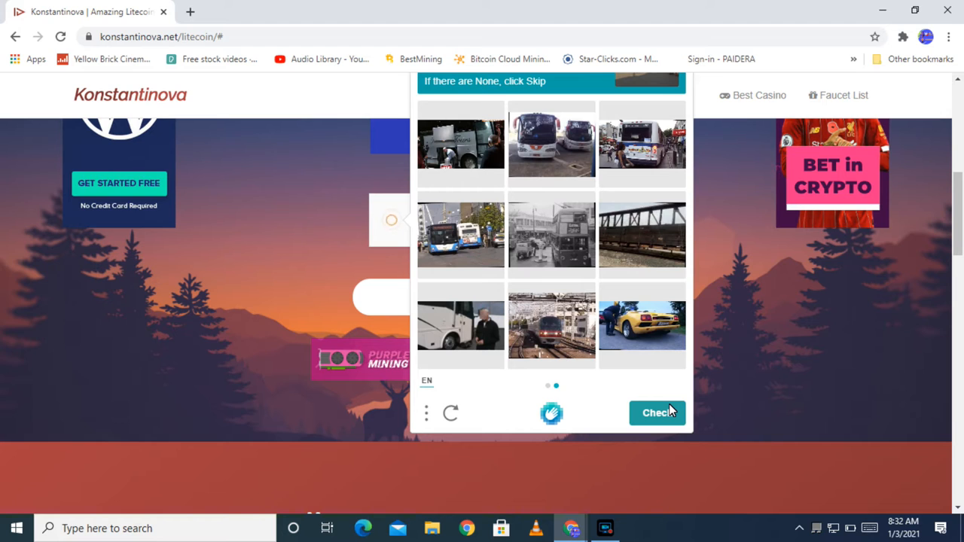
mouse_move(657, 413)
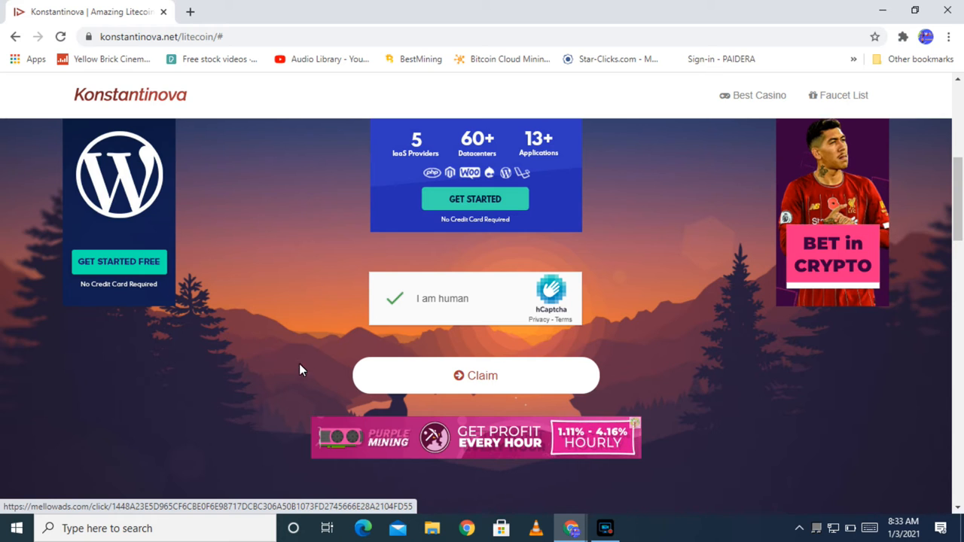
click(475, 376)
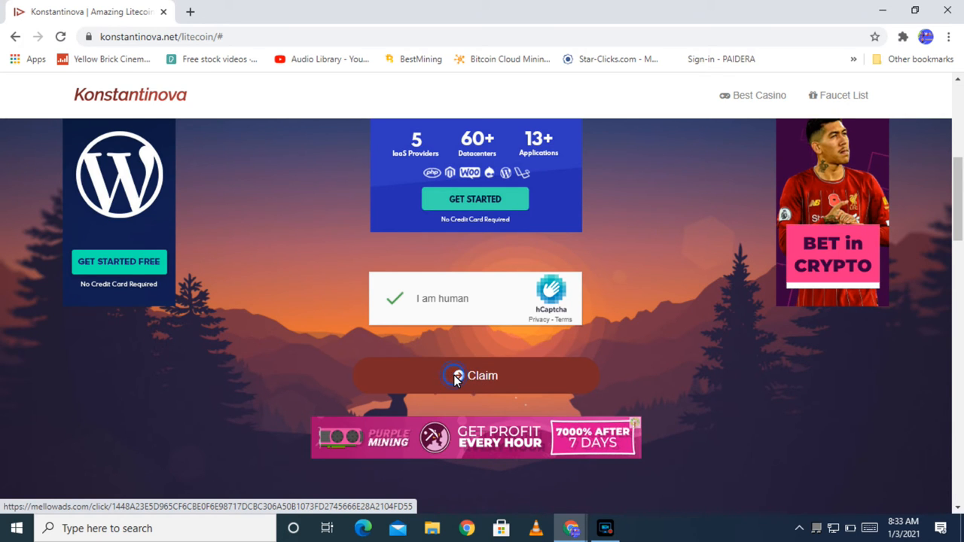
click(475, 375)
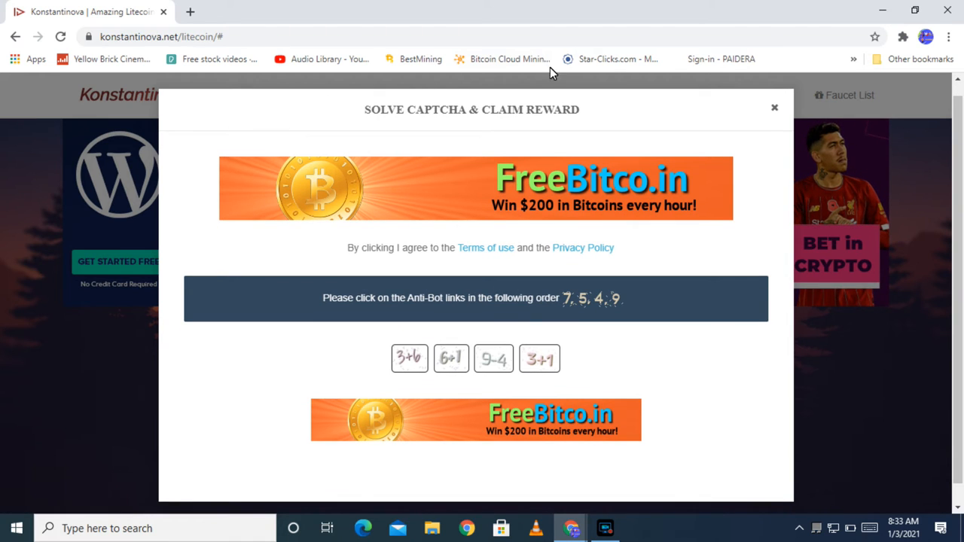
mouse_move(557, 331)
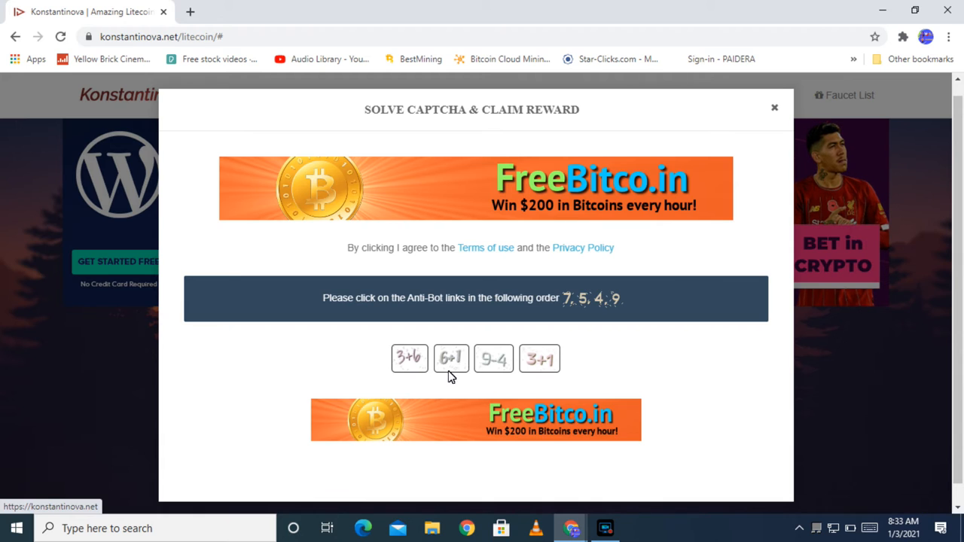
Step: Pick anti-bot links 7, 5, 4, 9 and collect the 269 LTCs reward
click(450, 358)
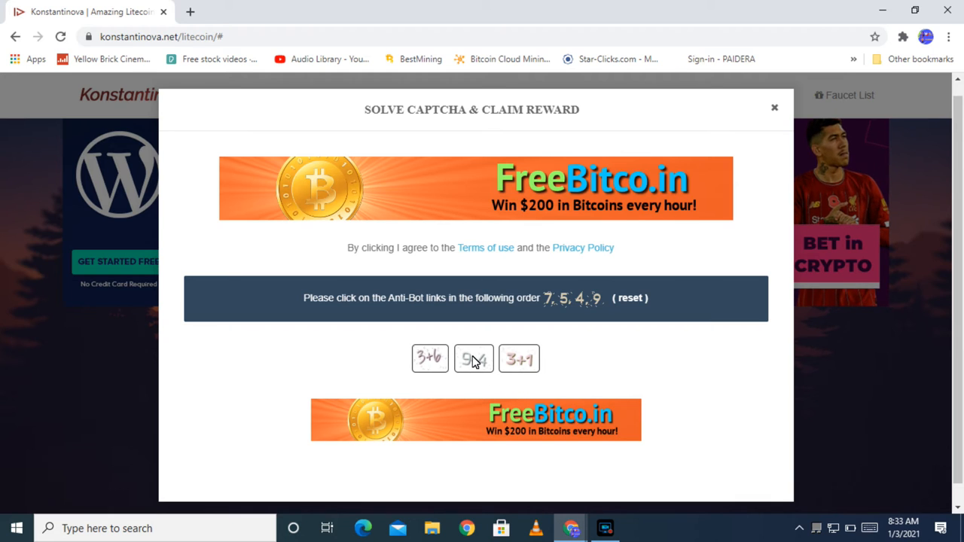
click(473, 359)
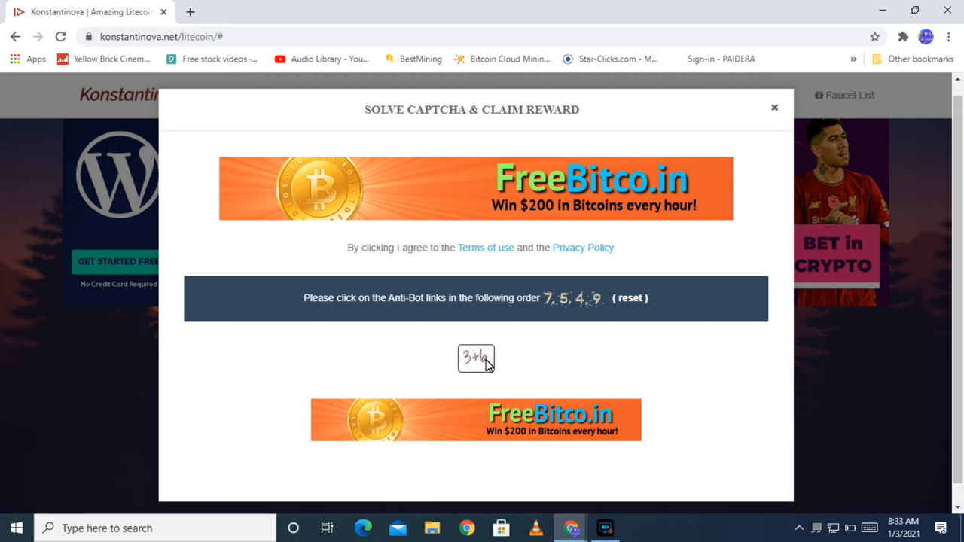
click(475, 357)
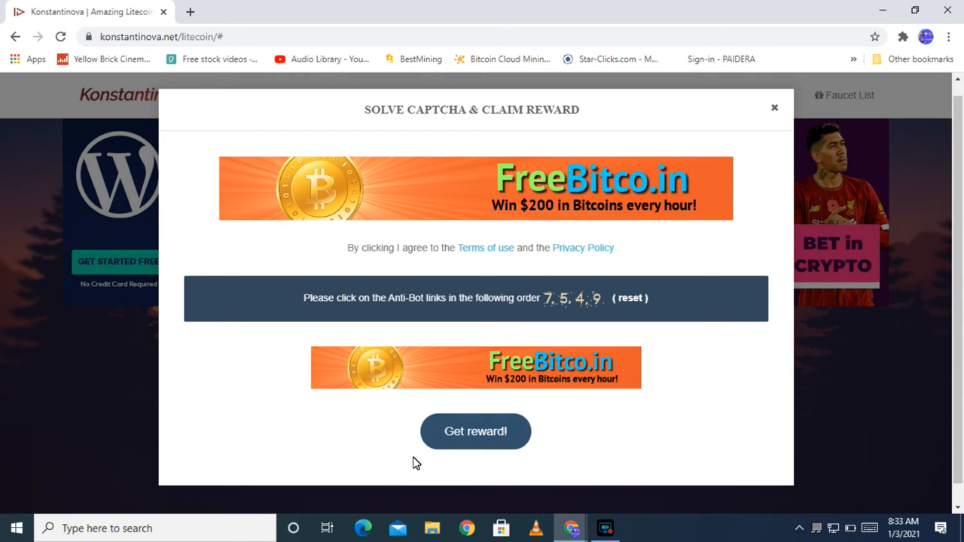
click(475, 430)
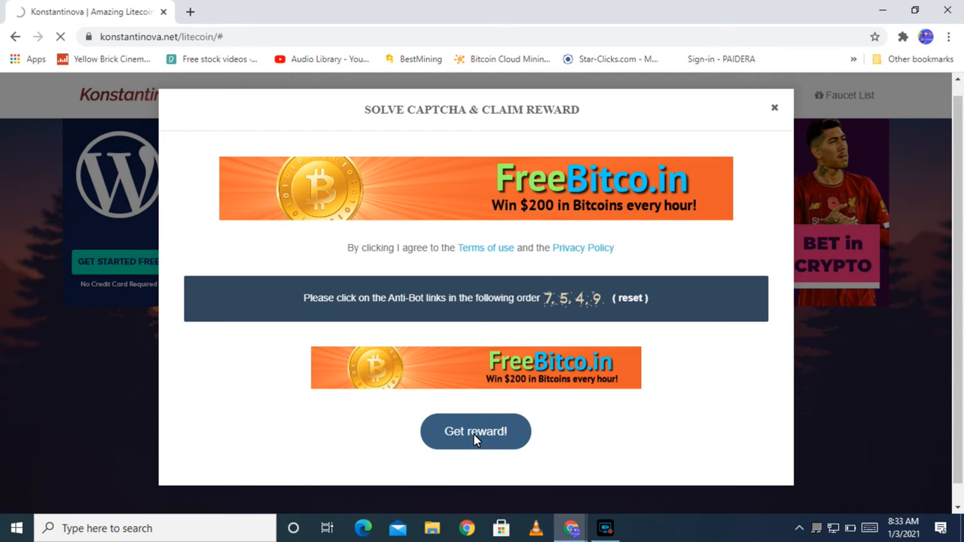
click(475, 431)
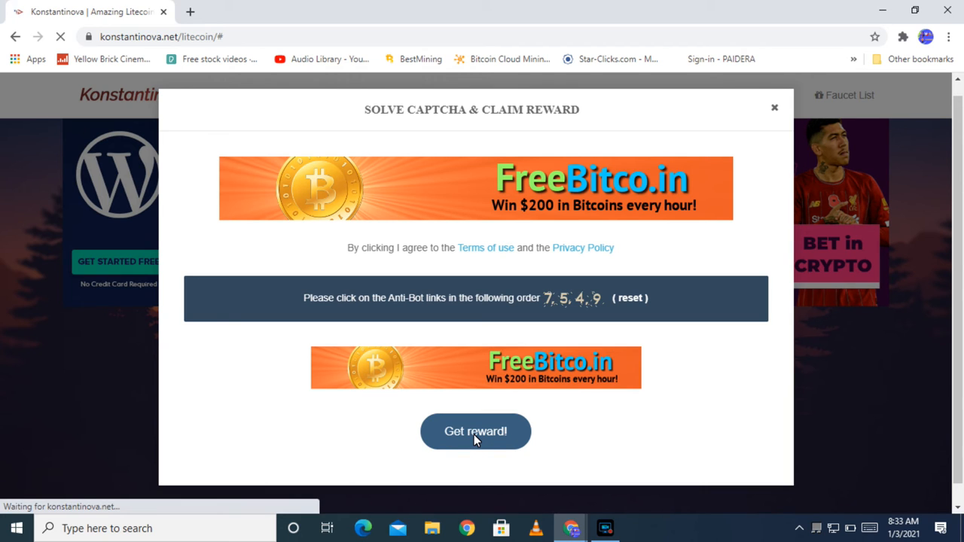
click(475, 431)
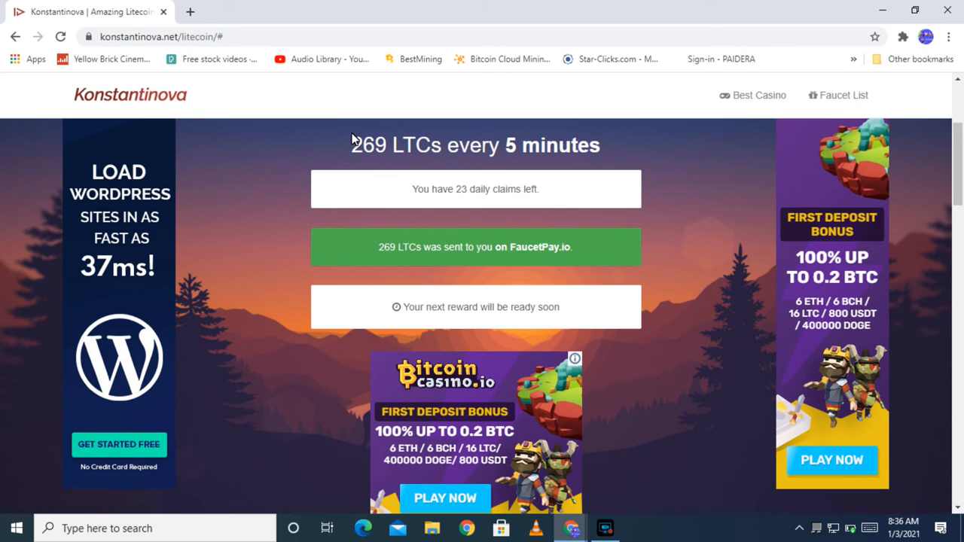
mouse_move(518, 148)
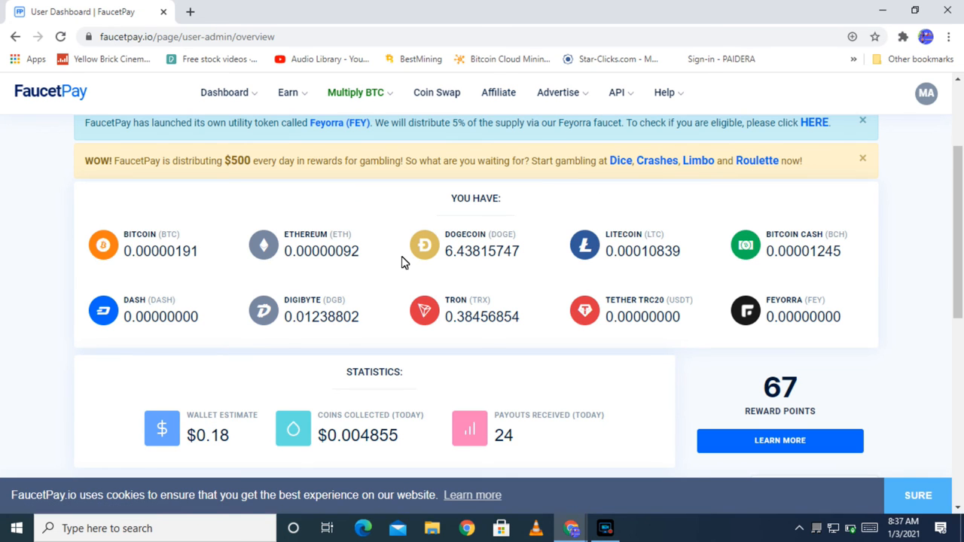
Step: Reload the FaucetPay dashboard and find the 0.00000269 LTC Konstantinova payment
scroll(down, 3)
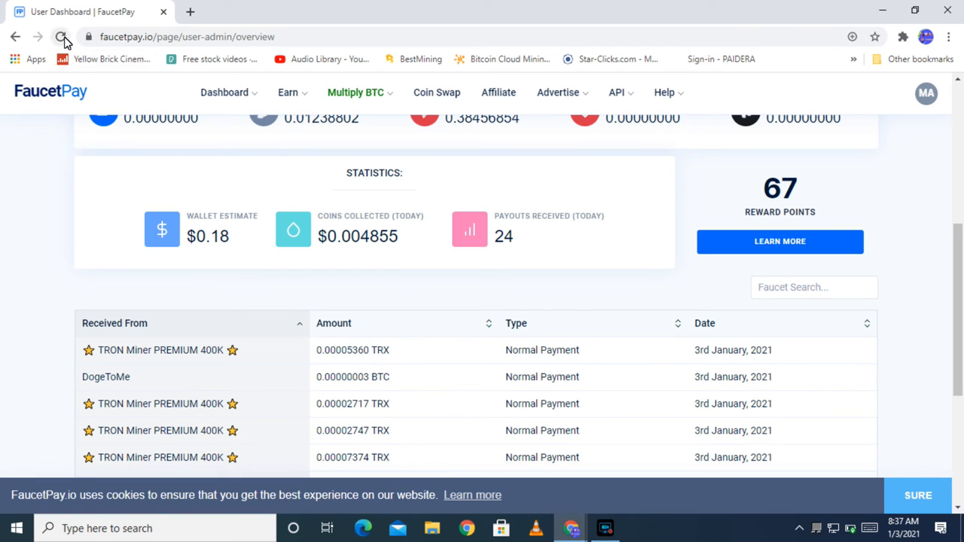
click(62, 36)
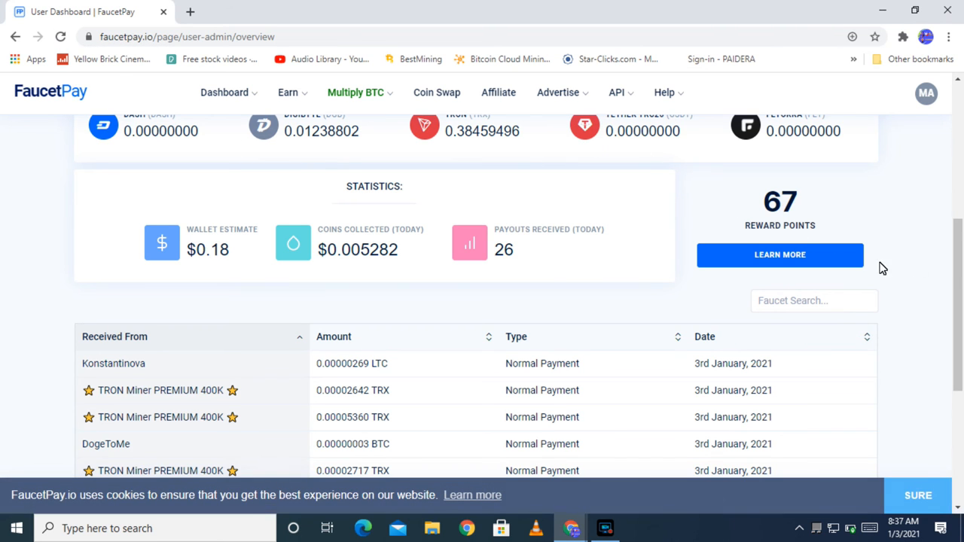
mouse_move(356, 367)
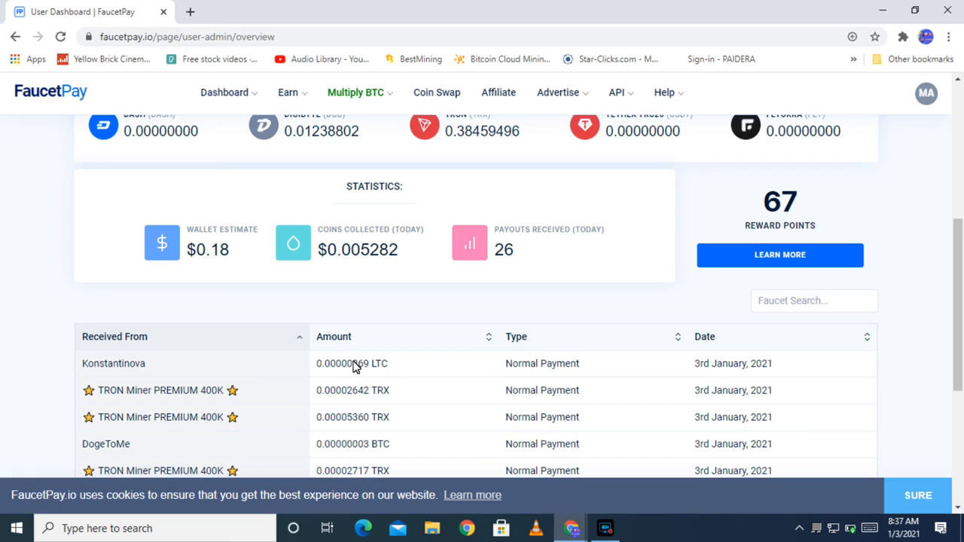
mouse_move(369, 369)
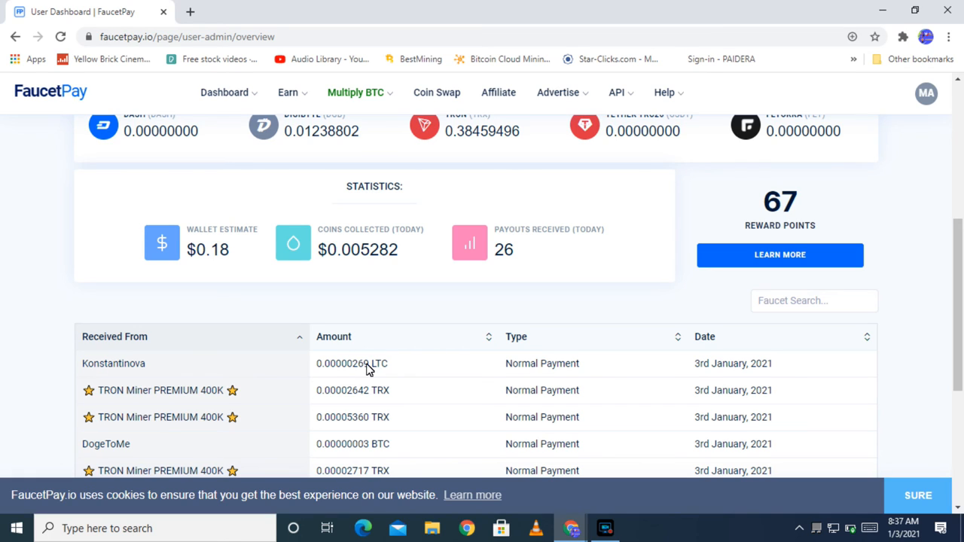
mouse_move(535, 369)
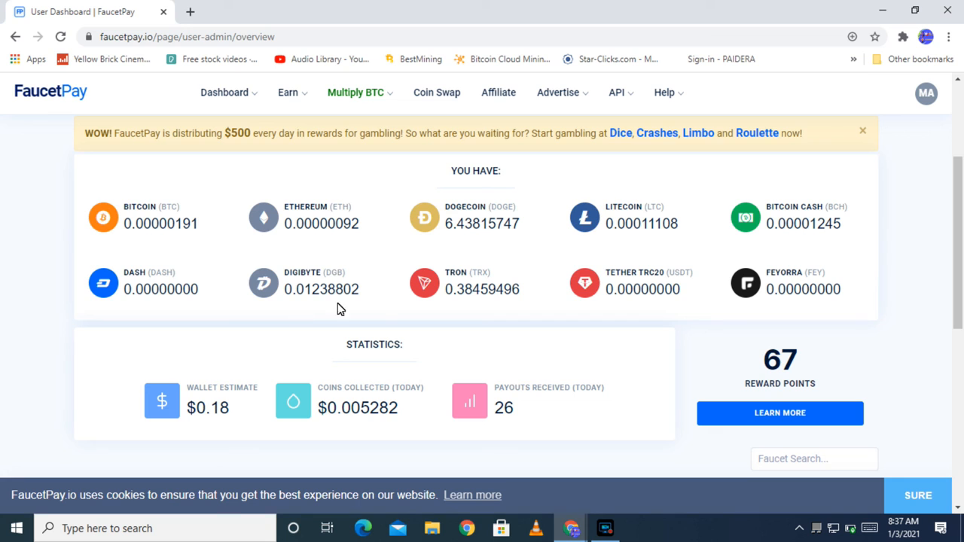
mouse_move(738, 318)
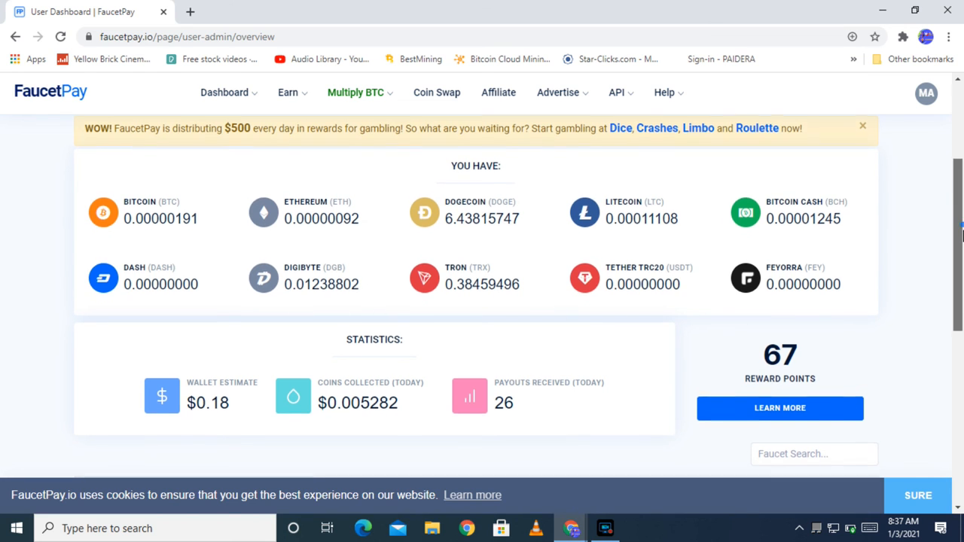
scroll(down, 3)
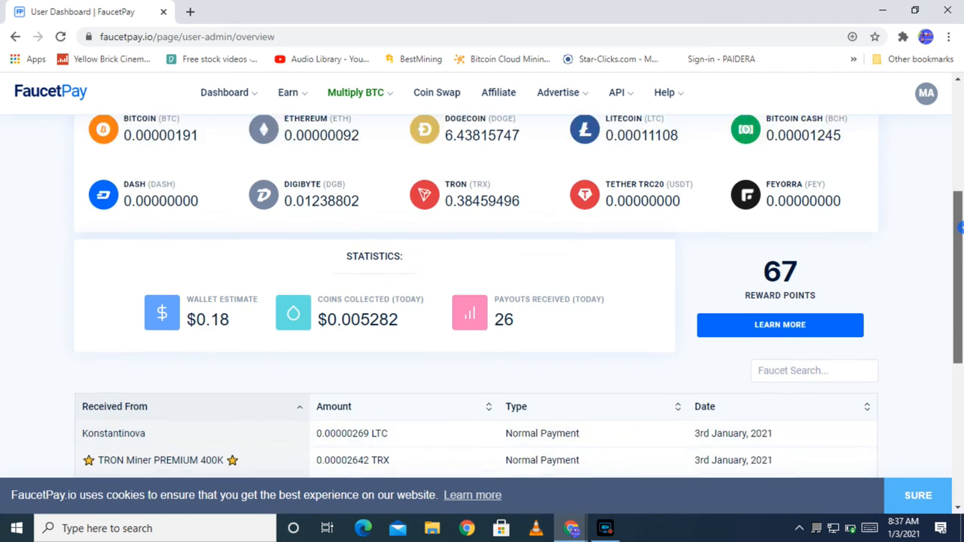
scroll(down, 3)
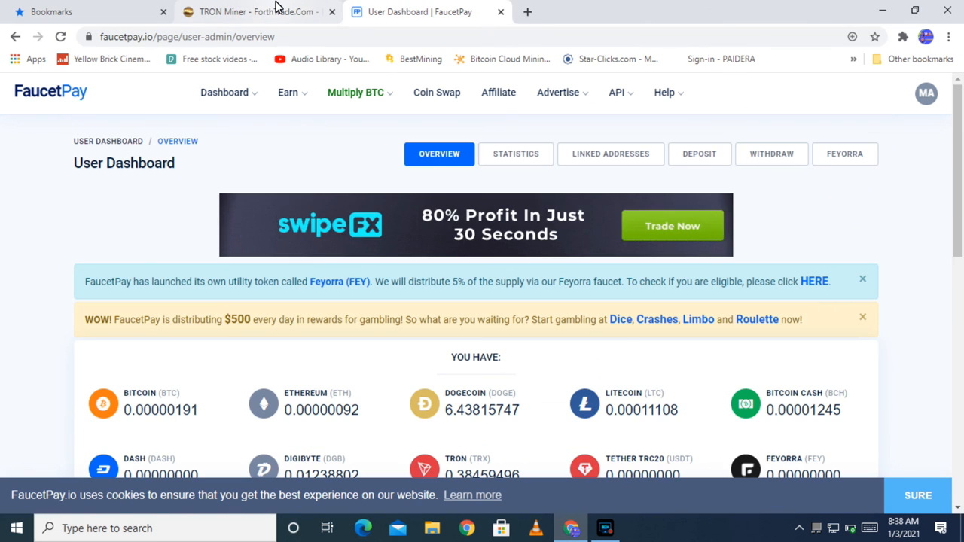
mouse_move(260, 12)
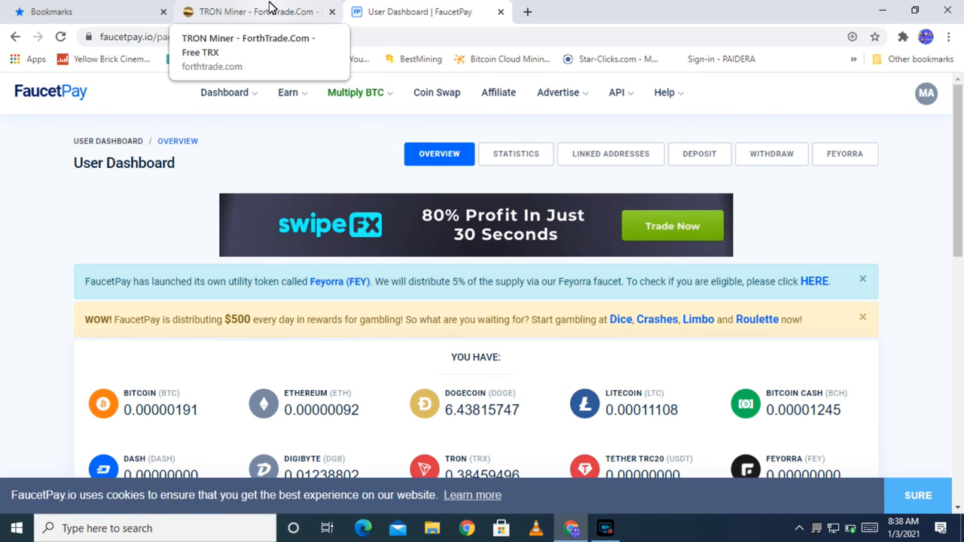